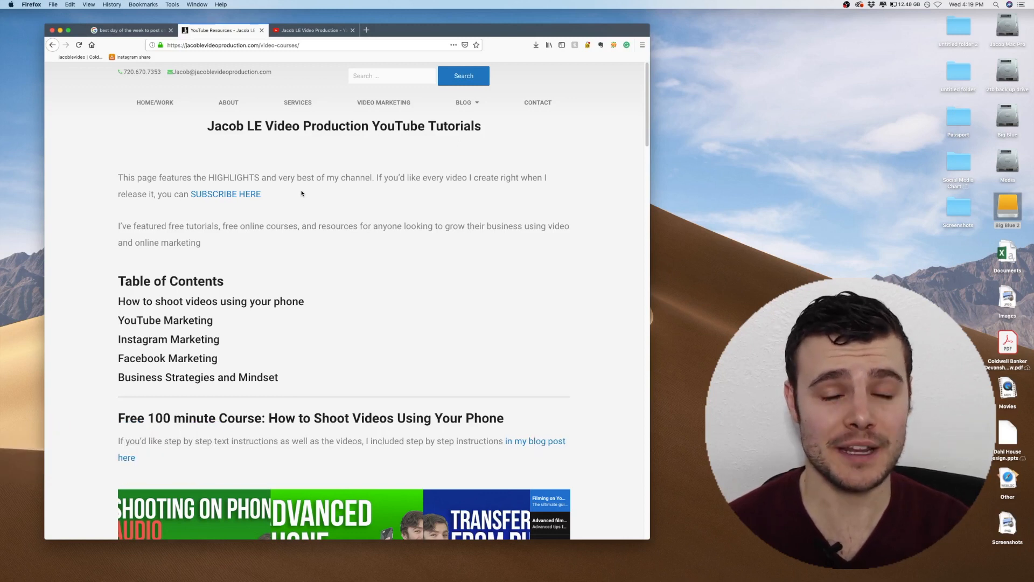
- Open the SUBSCRIBE HERE link in a new tab to see the confirmation popup, then return to tutorials
{"action": "right_click", "coordinate": [225, 193]}
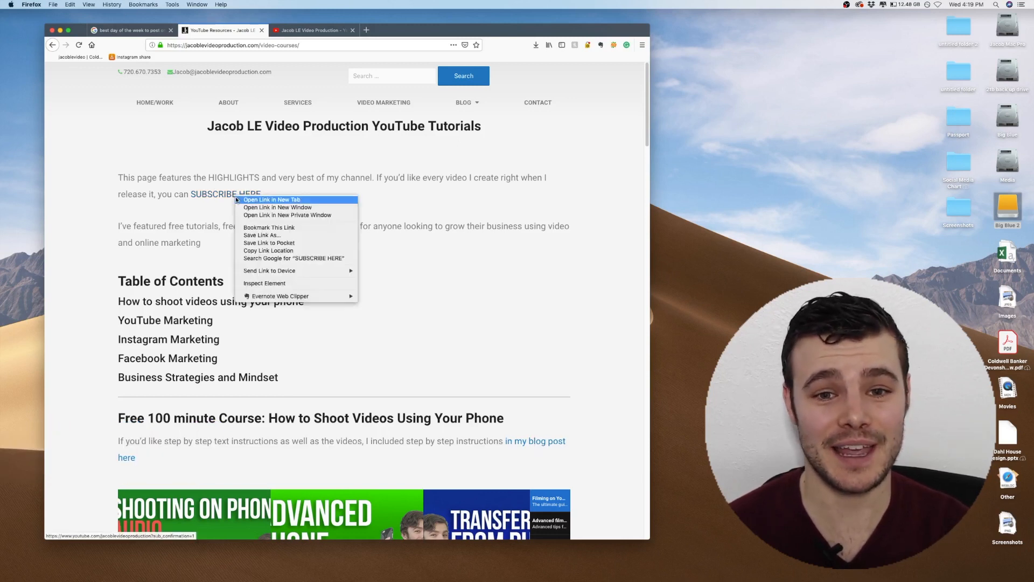
{"action": "left_click", "coordinate": [272, 199]}
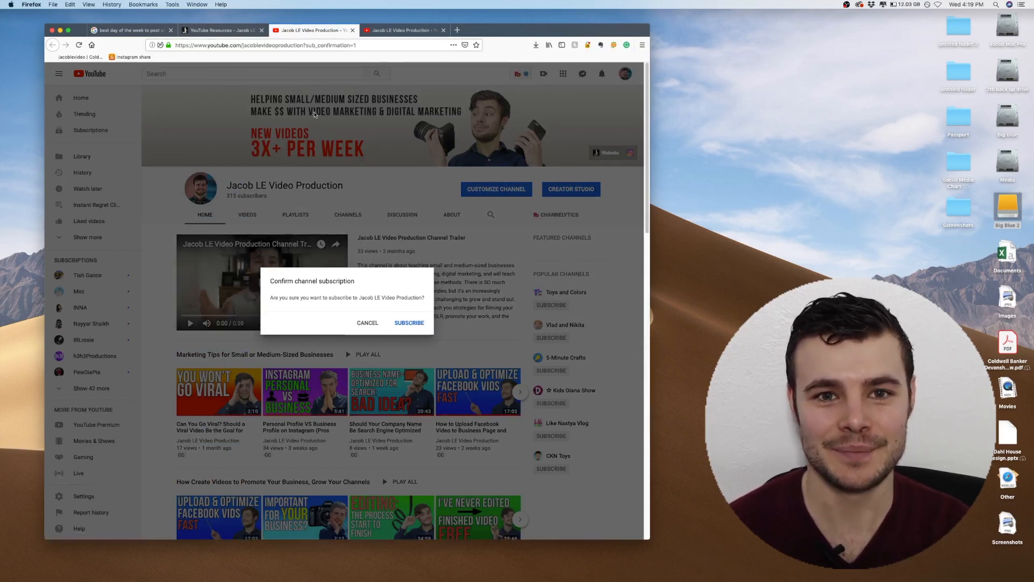
{"action": "left_click", "coordinate": [223, 29]}
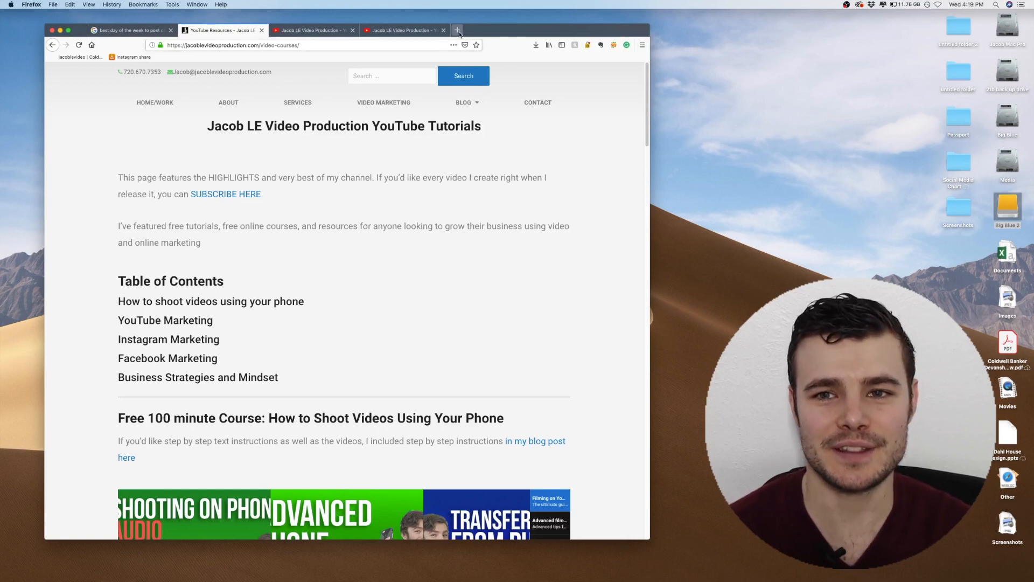
- Open the video production channel's home page in a new tab and reveal its address
{"action": "left_click", "coordinate": [456, 30]}
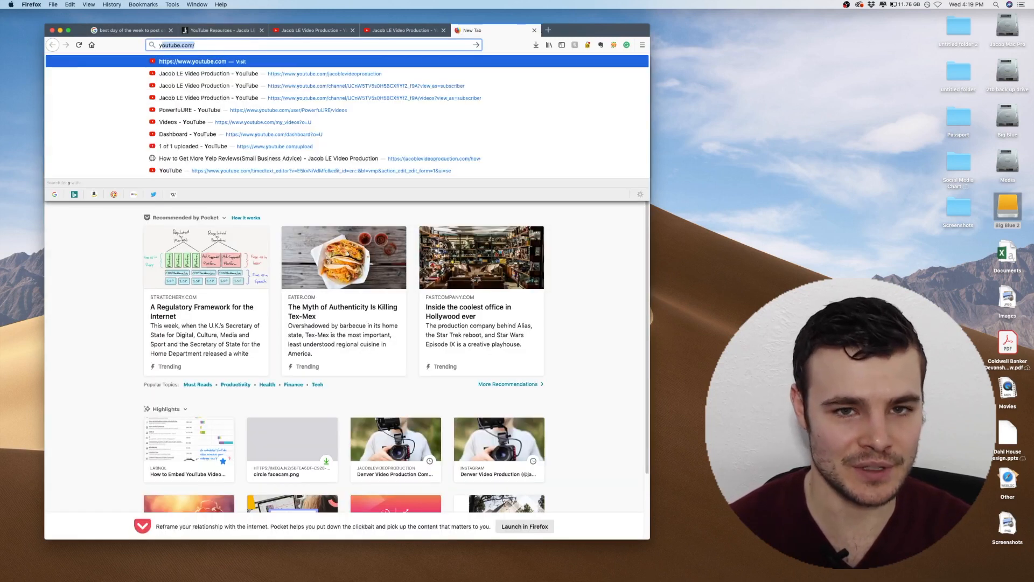
{"action": "left_click", "coordinate": [201, 61]}
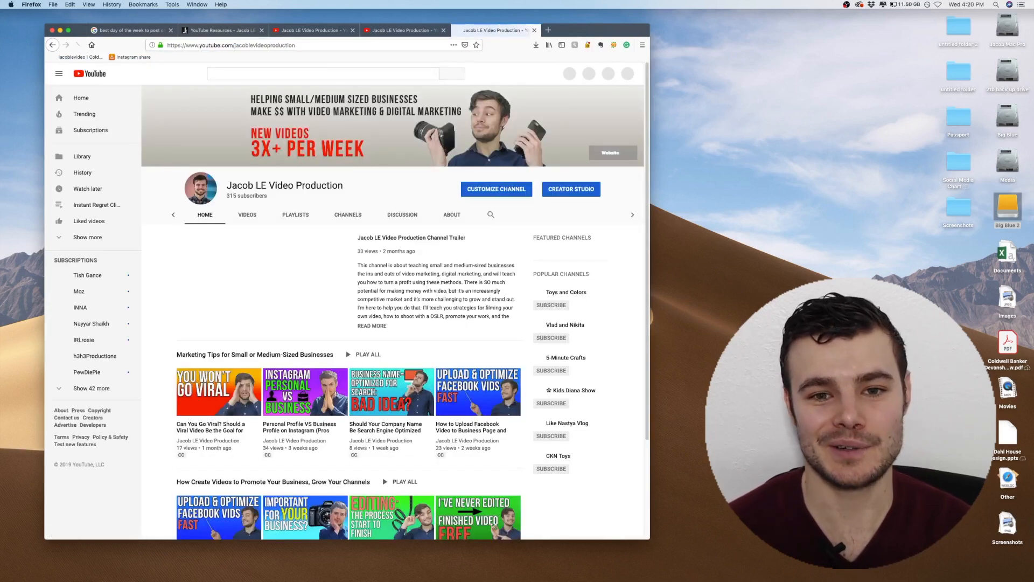
{"action": "left_click", "coordinate": [262, 282]}
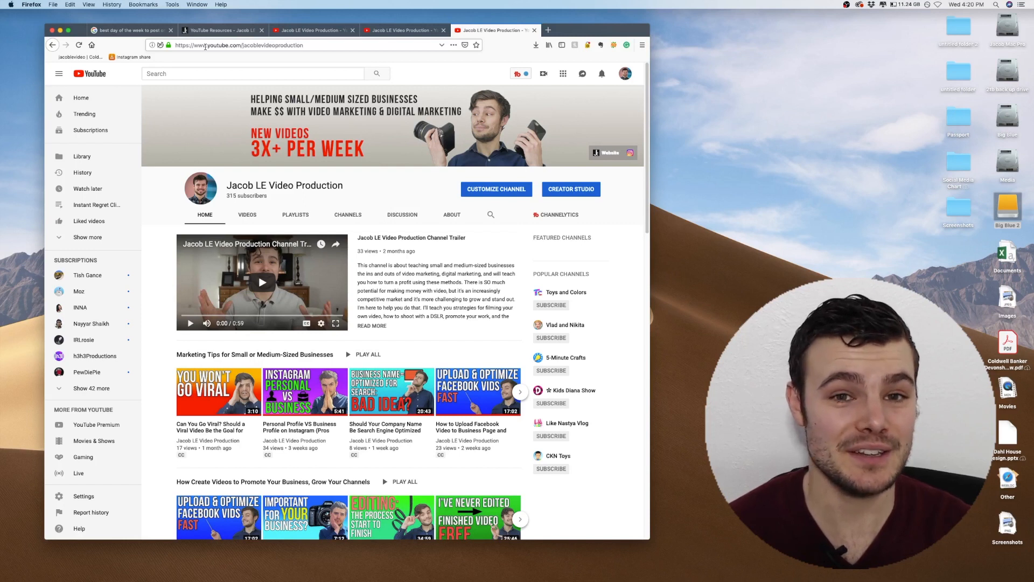
{"action": "left_click", "coordinate": [305, 45]}
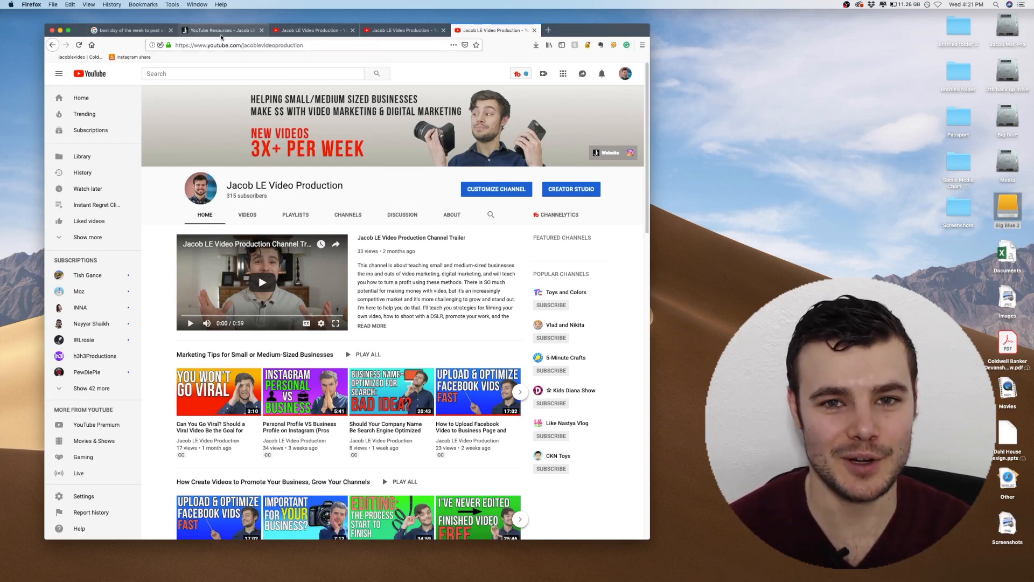
- Enter youtube.com/jacoblevideoproduction into a fresh tab's address bar without visiting it
{"action": "left_click", "coordinate": [264, 45]}
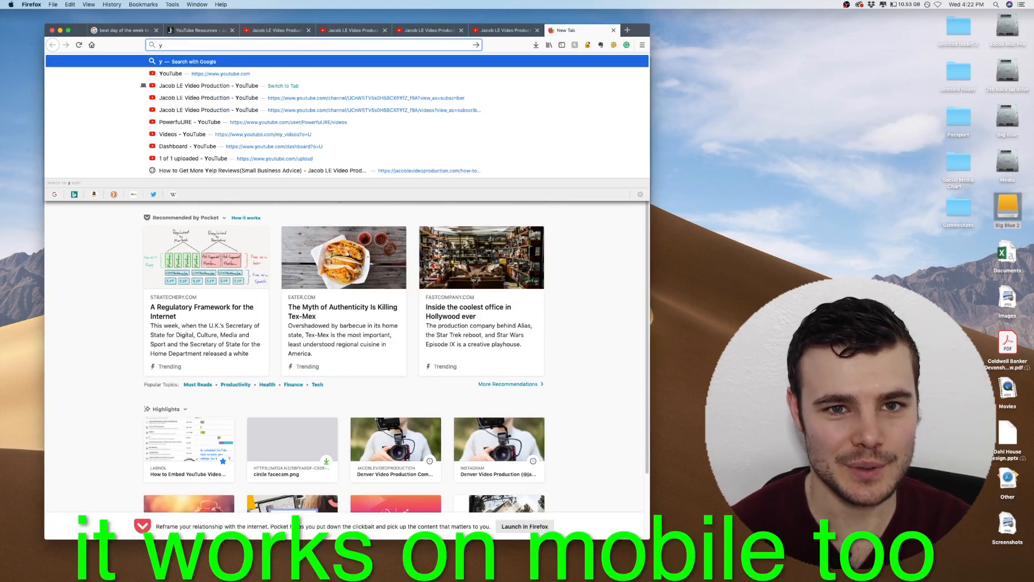
{"action": "type", "text": "youtube.com/jacoblevideoproduction"}
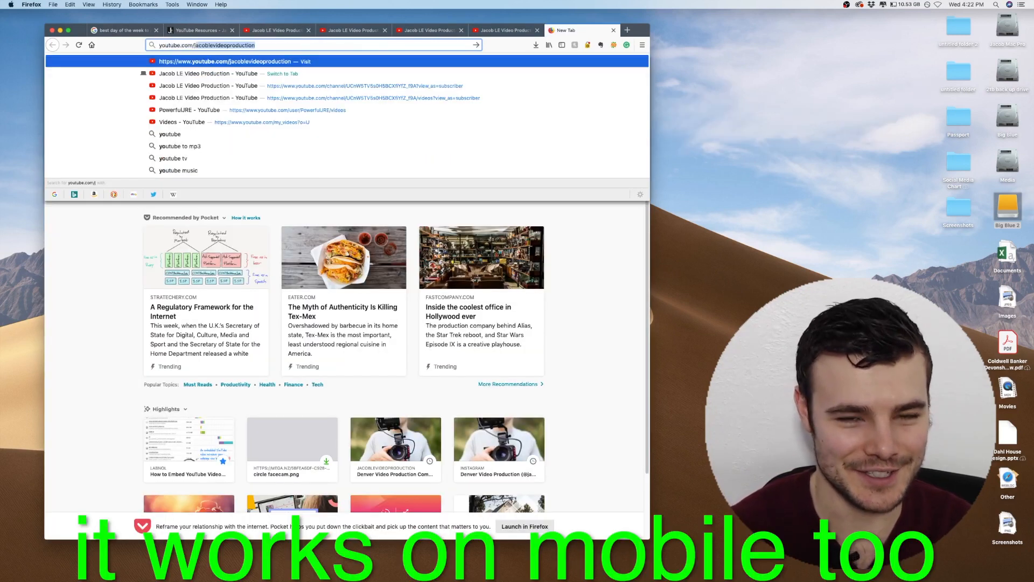